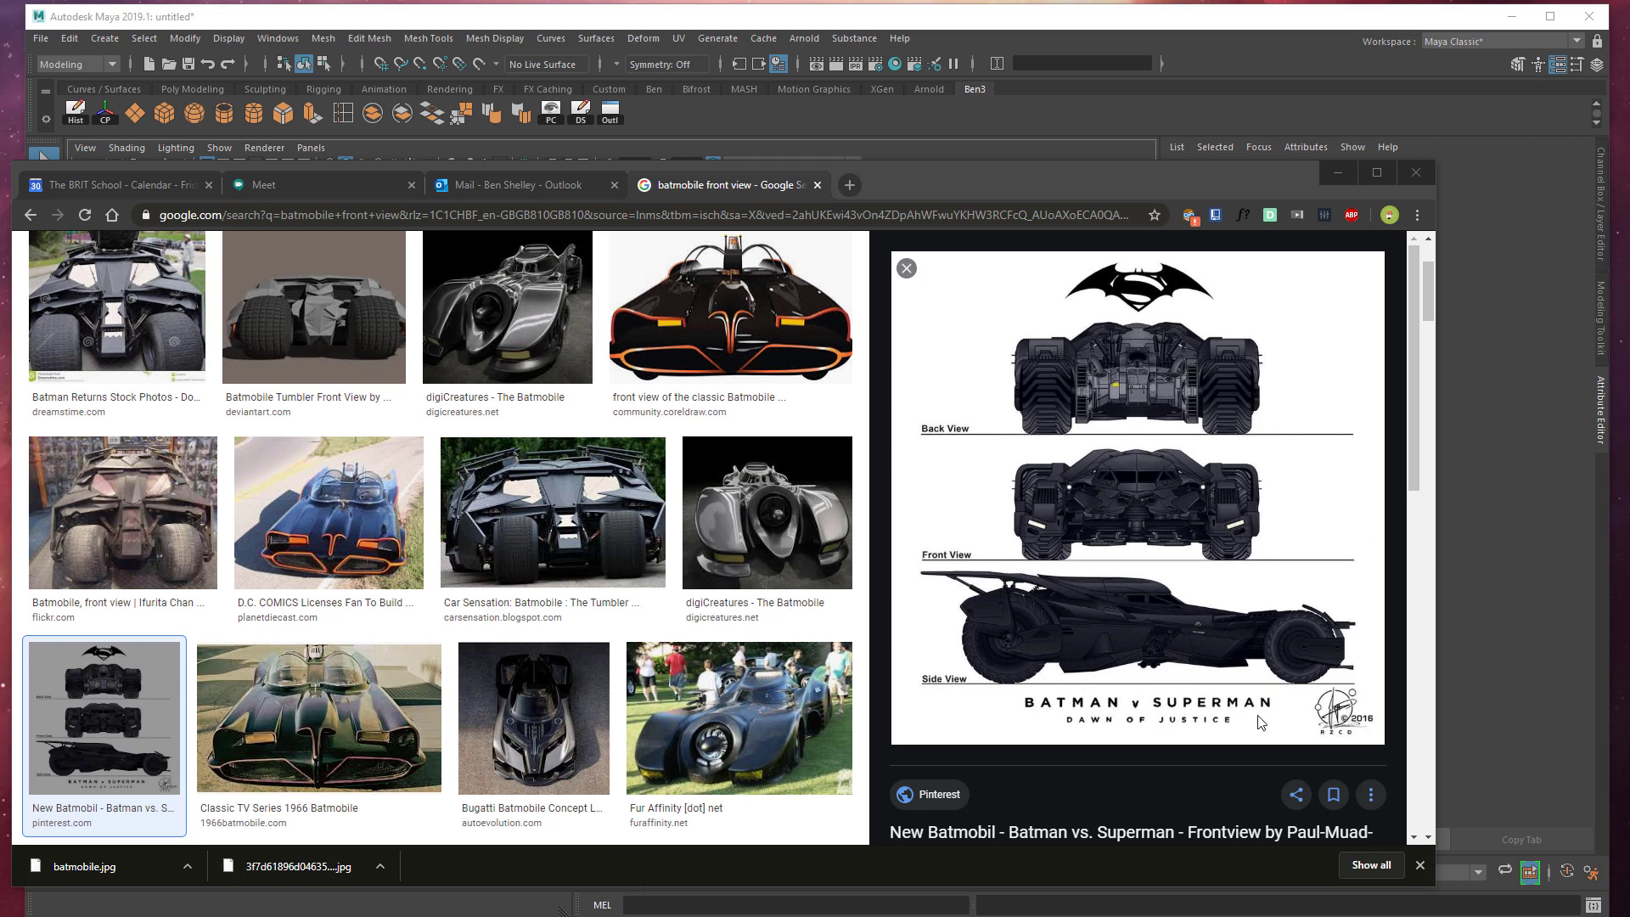
pyautogui.moveTo(992, 579)
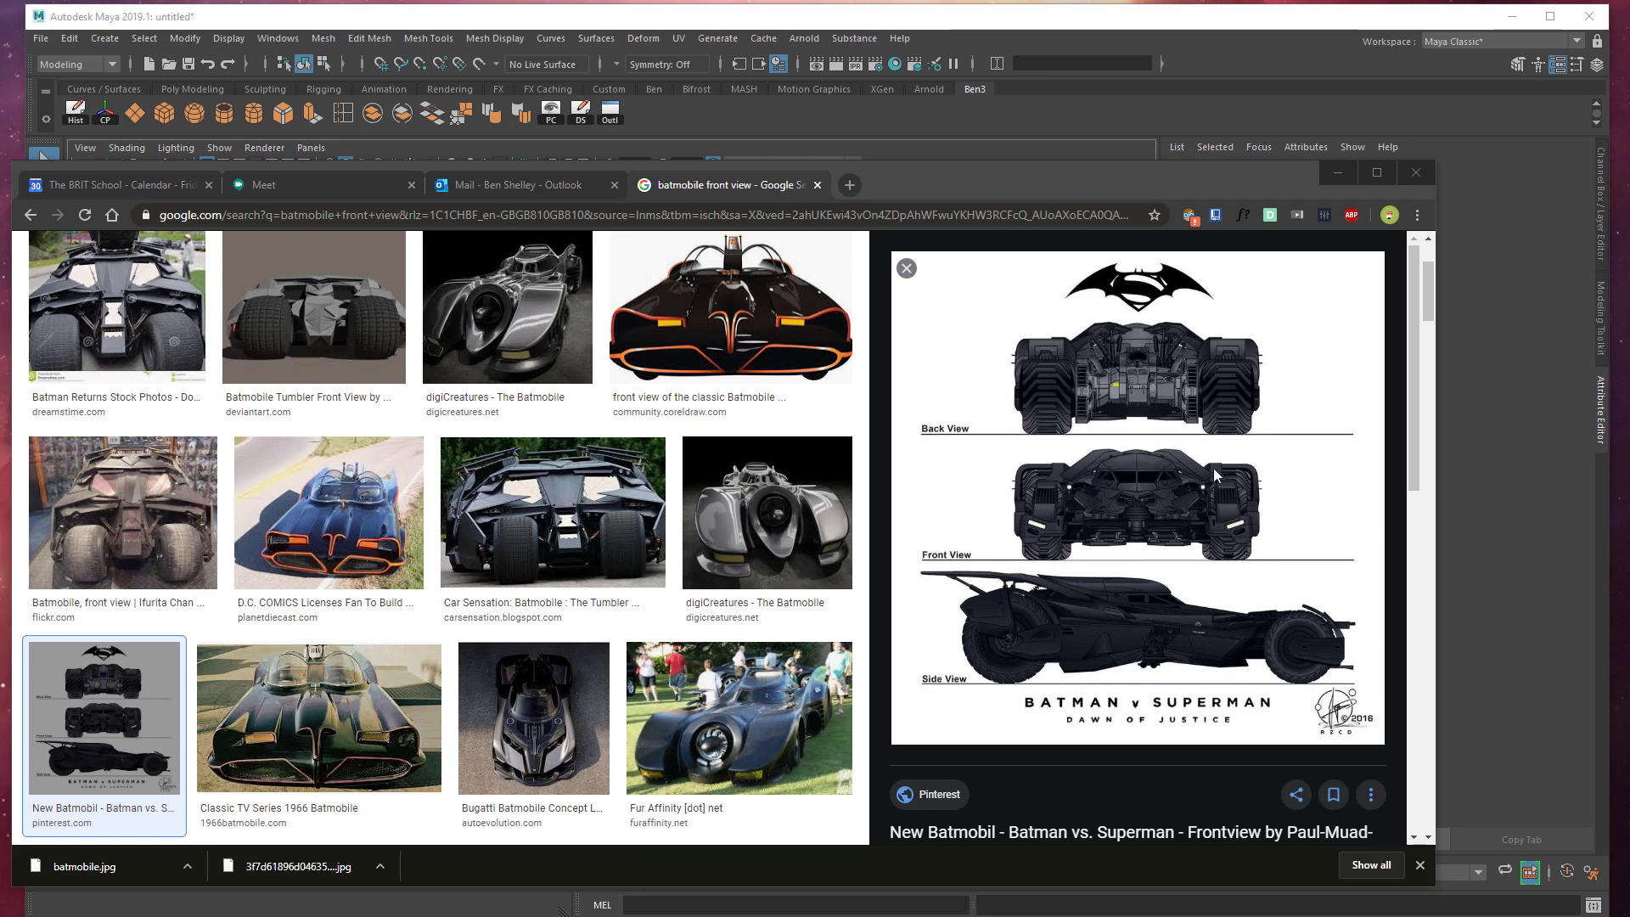
pyautogui.moveTo(1067, 498)
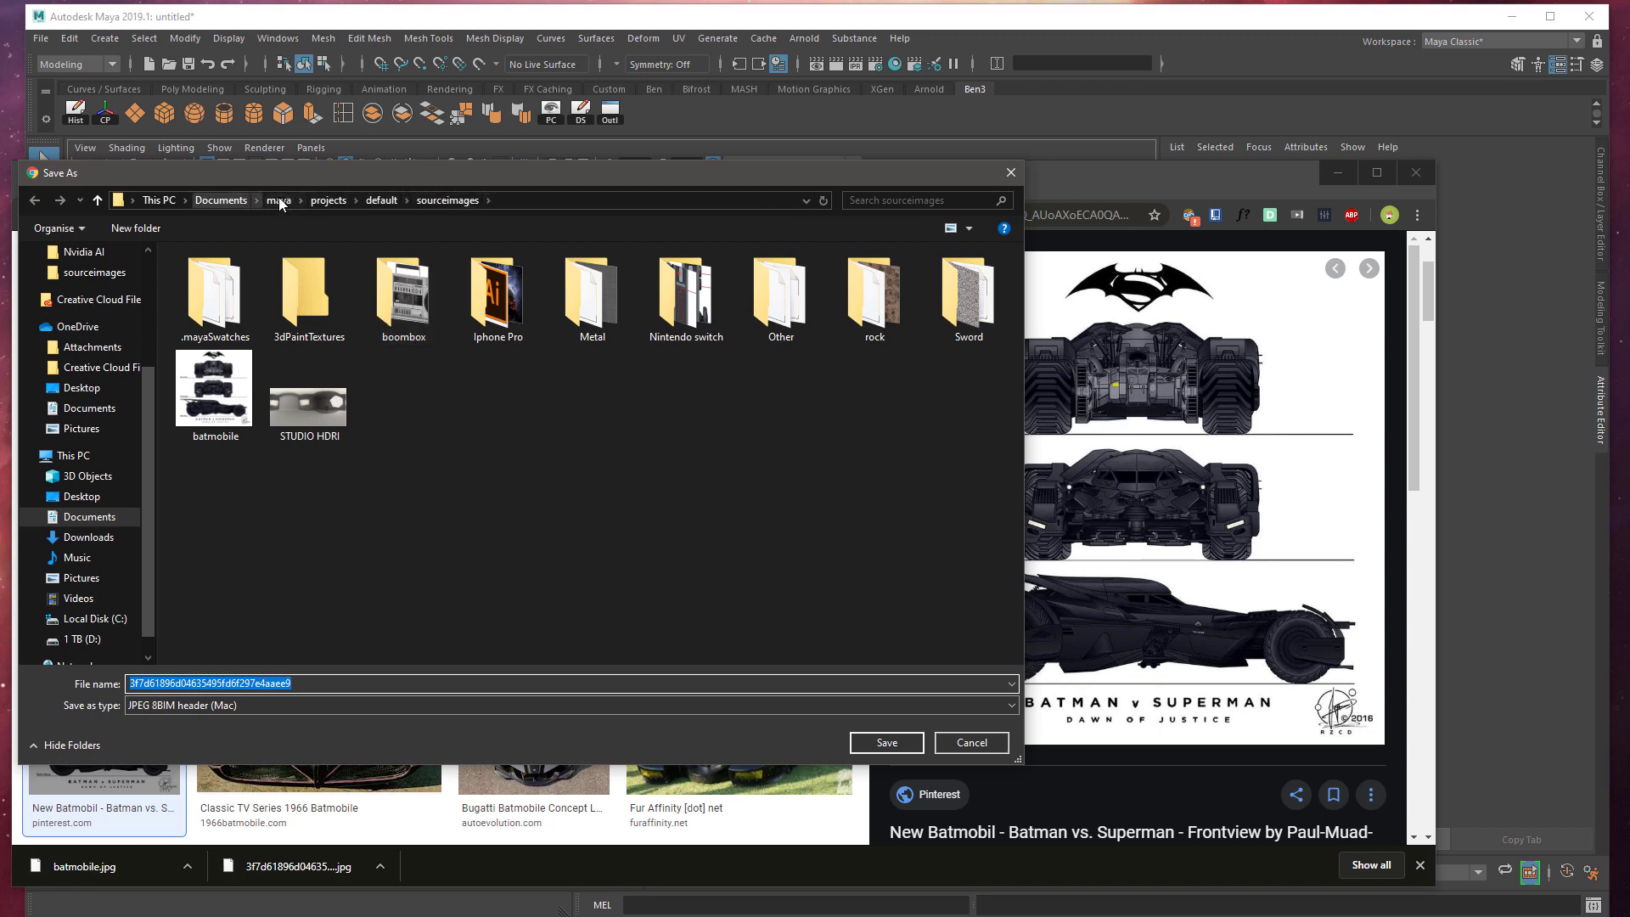
# Save the blueprint into Documents/maya/projects/default/sourceimages, replacing the existing batmobile.jpg
pyautogui.click(278, 200)
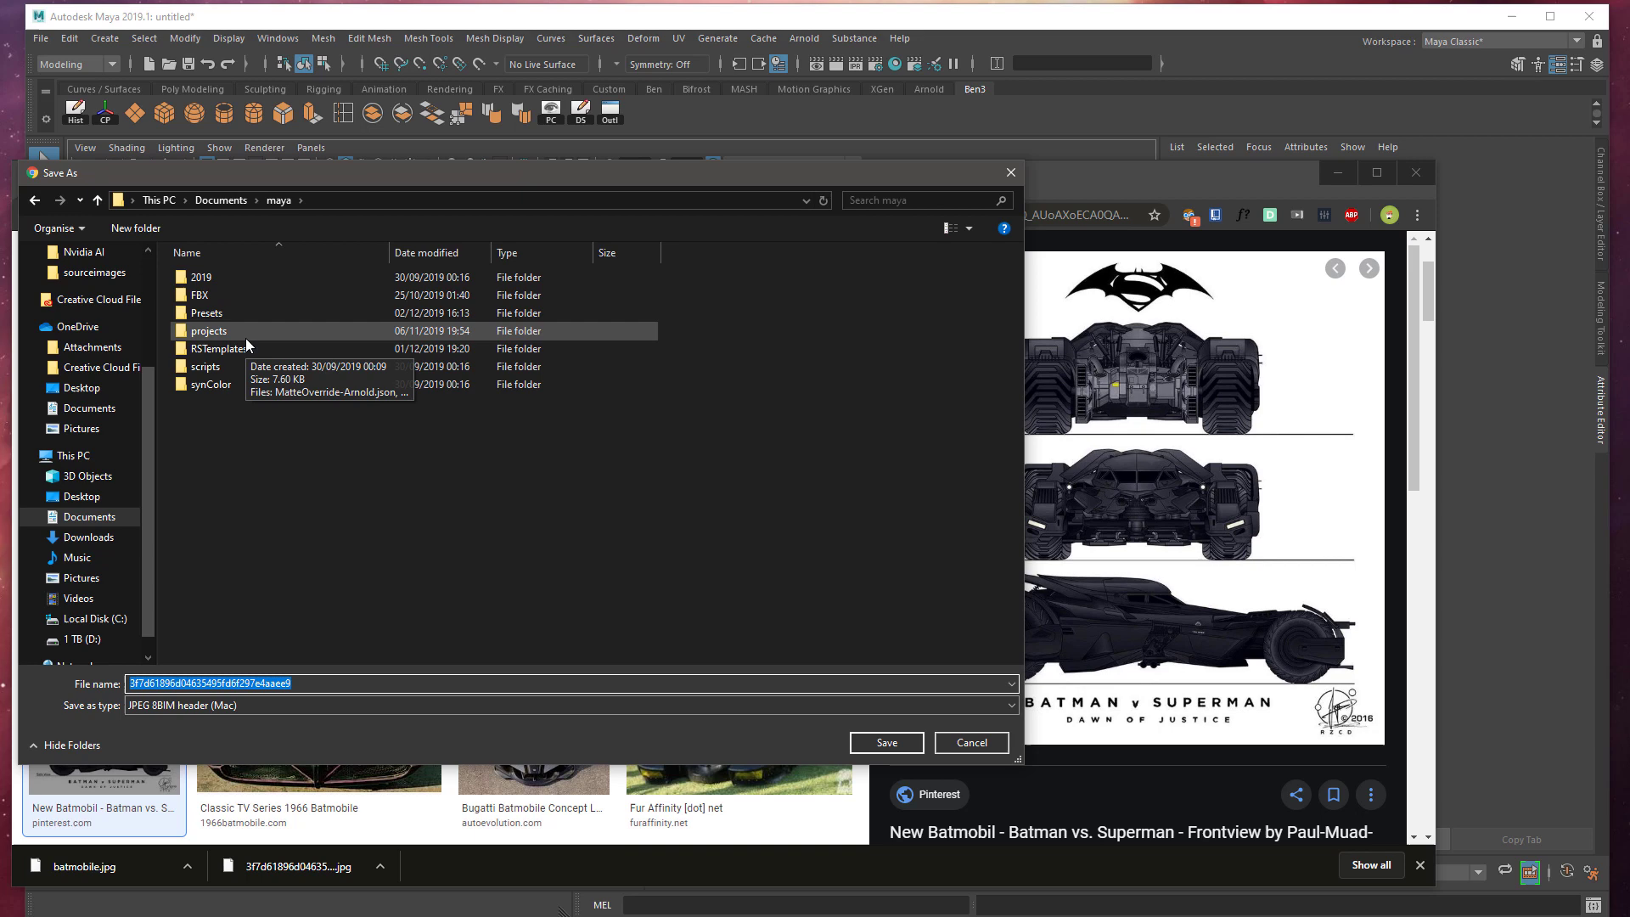
pyautogui.moveTo(257, 293)
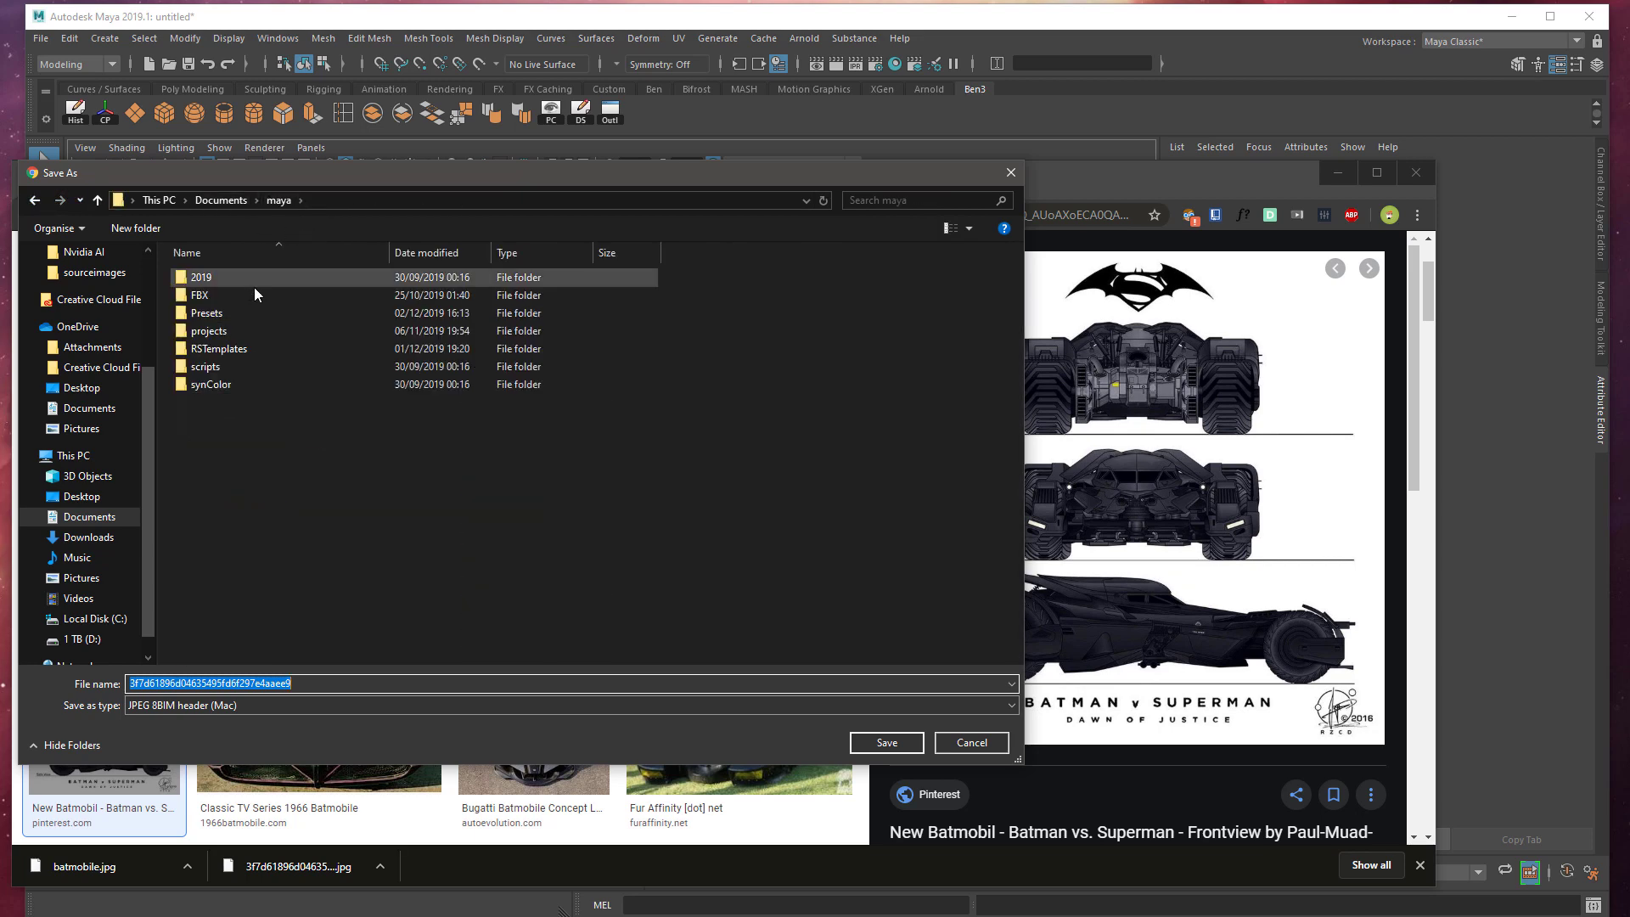
pyautogui.doubleClick(209, 330)
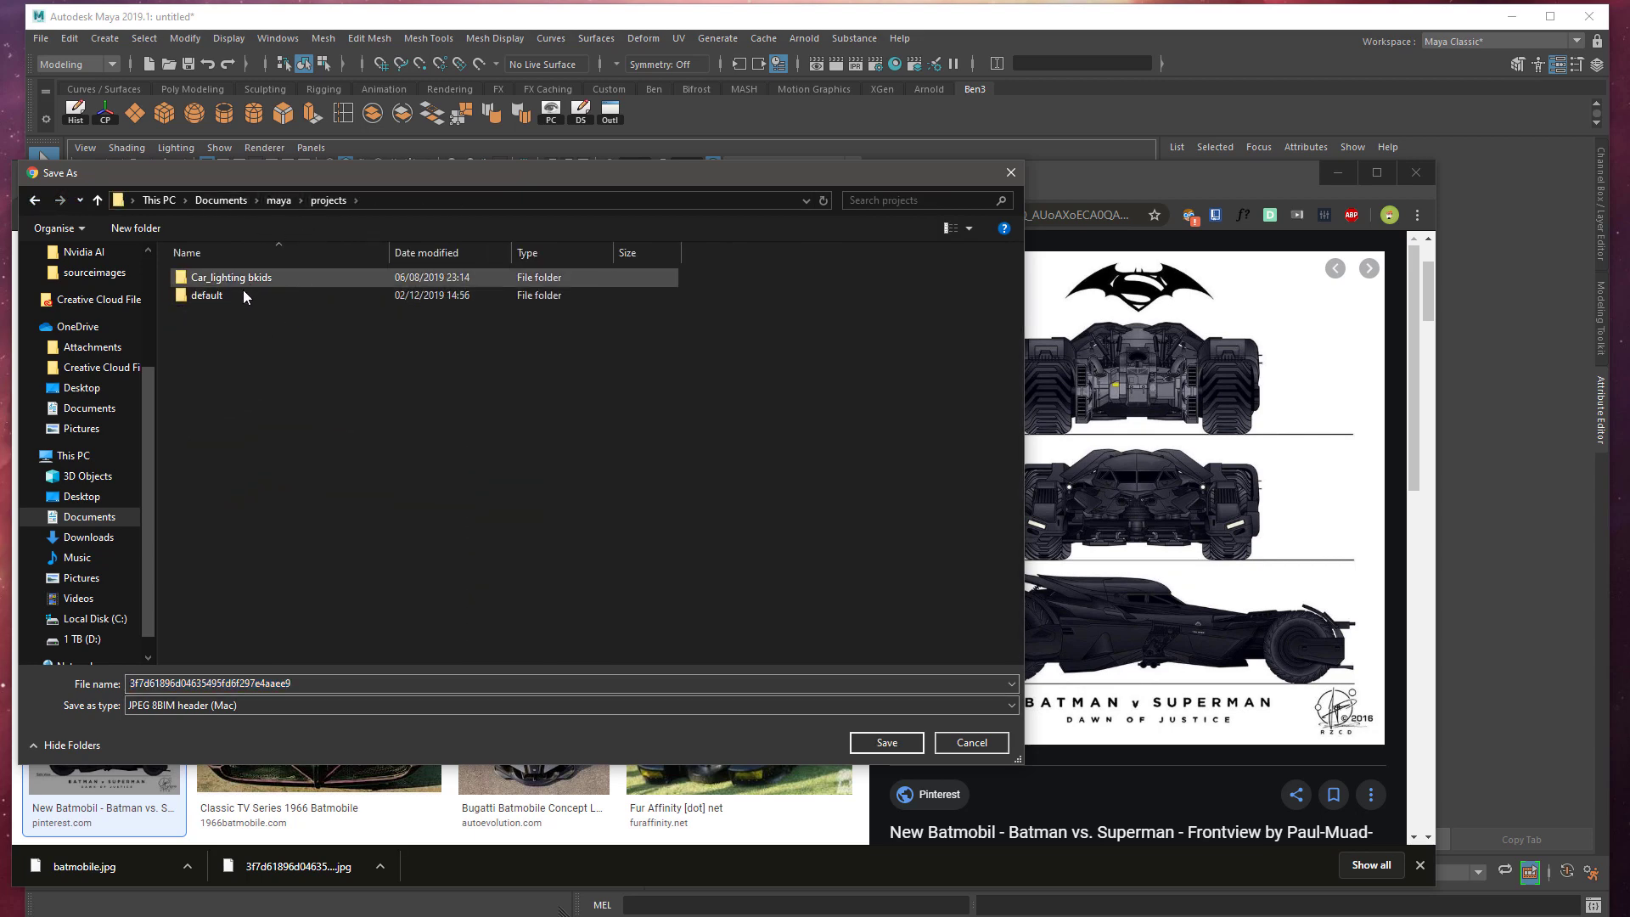
pyautogui.doubleClick(204, 294)
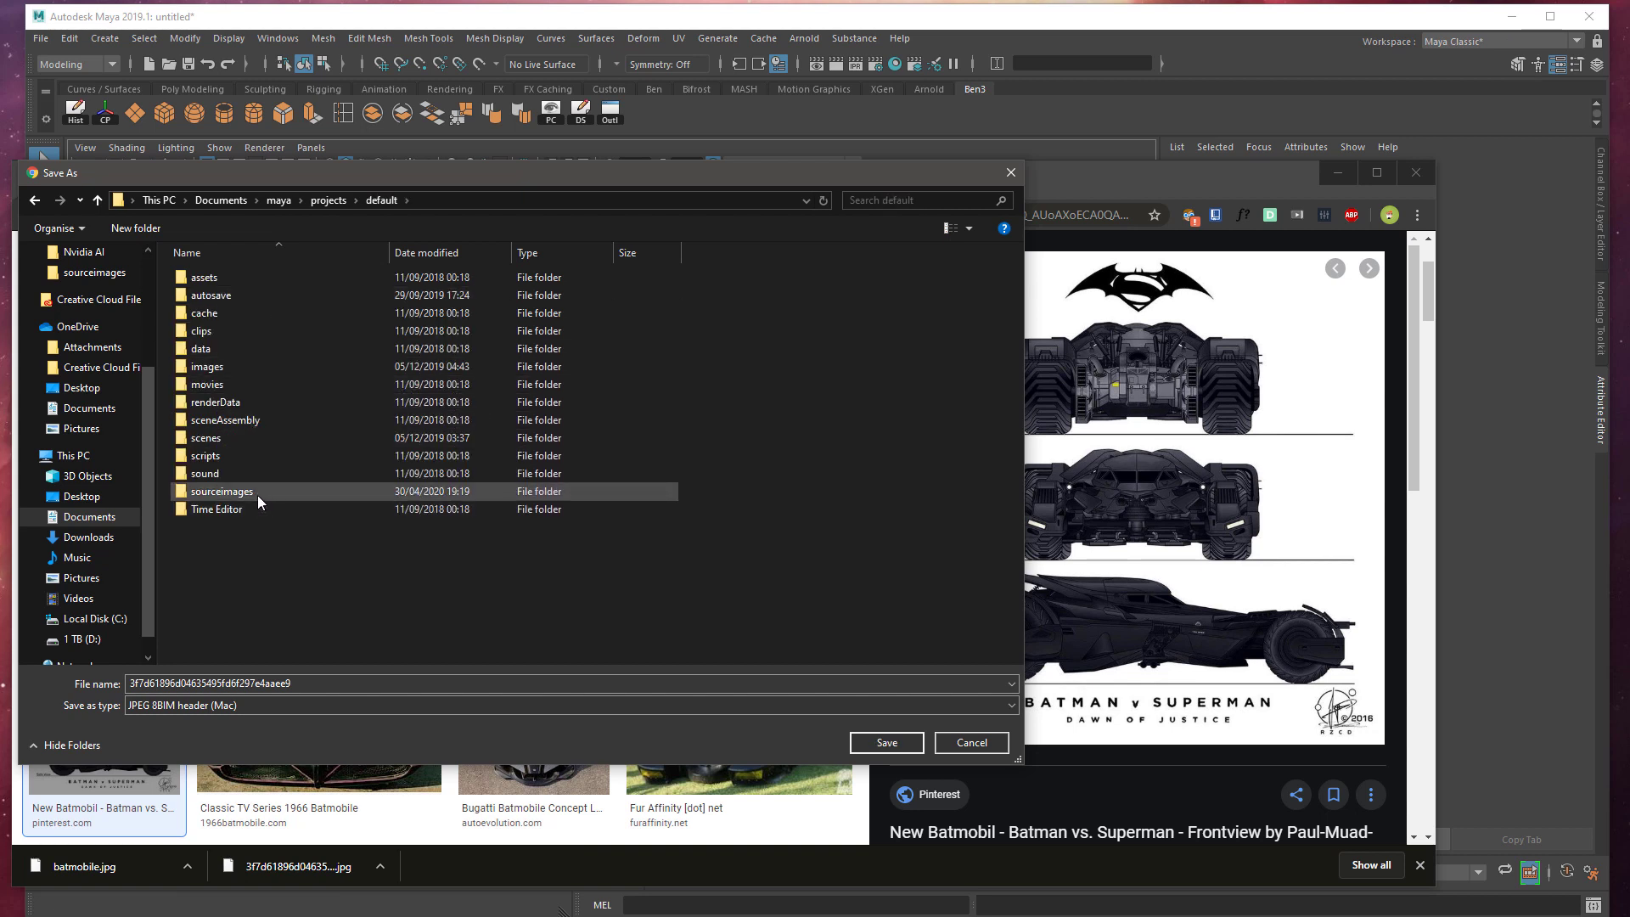
pyautogui.doubleClick(221, 492)
pyautogui.write('batmobile')
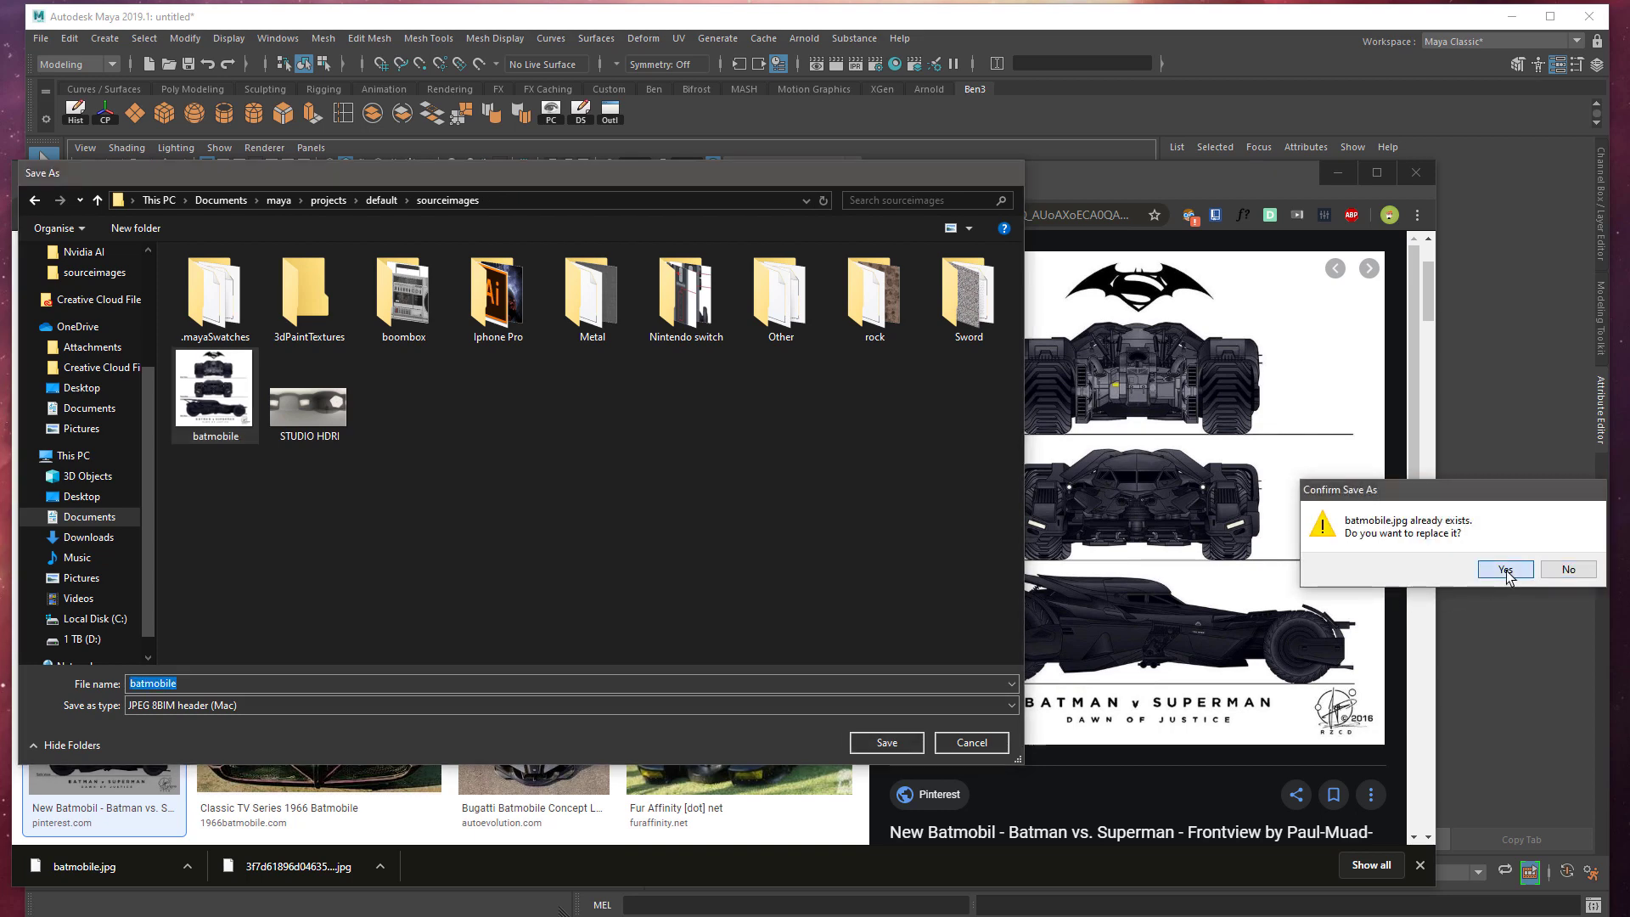
pyautogui.click(1504, 569)
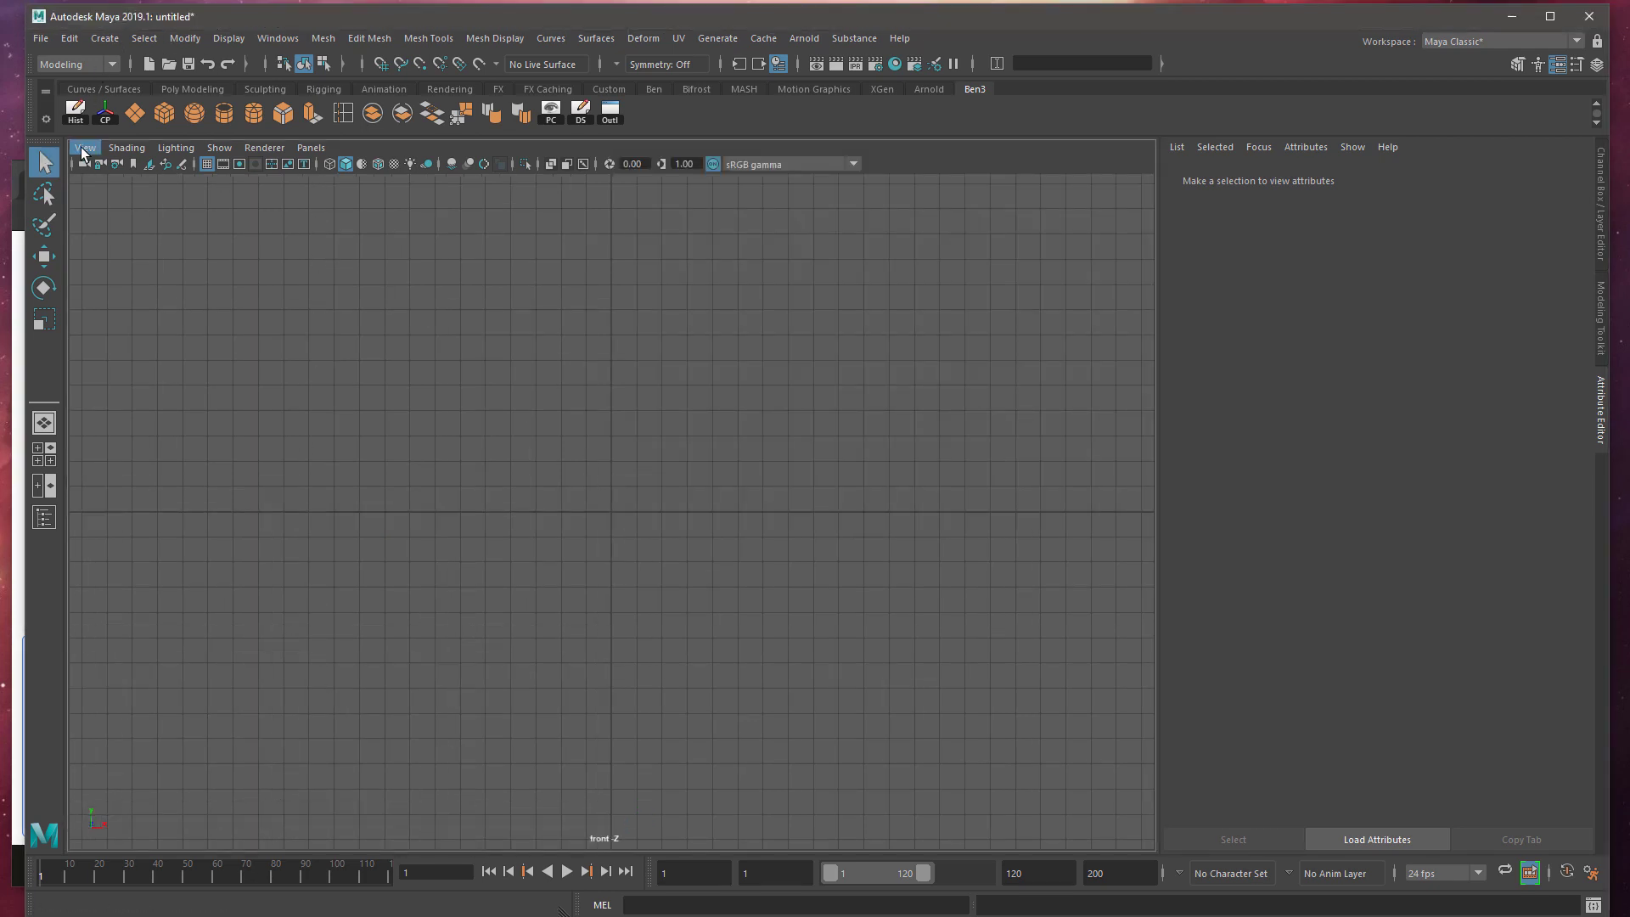
# Start an image-plane import from the front viewport's View > Image Plane menu
pyautogui.click(84, 147)
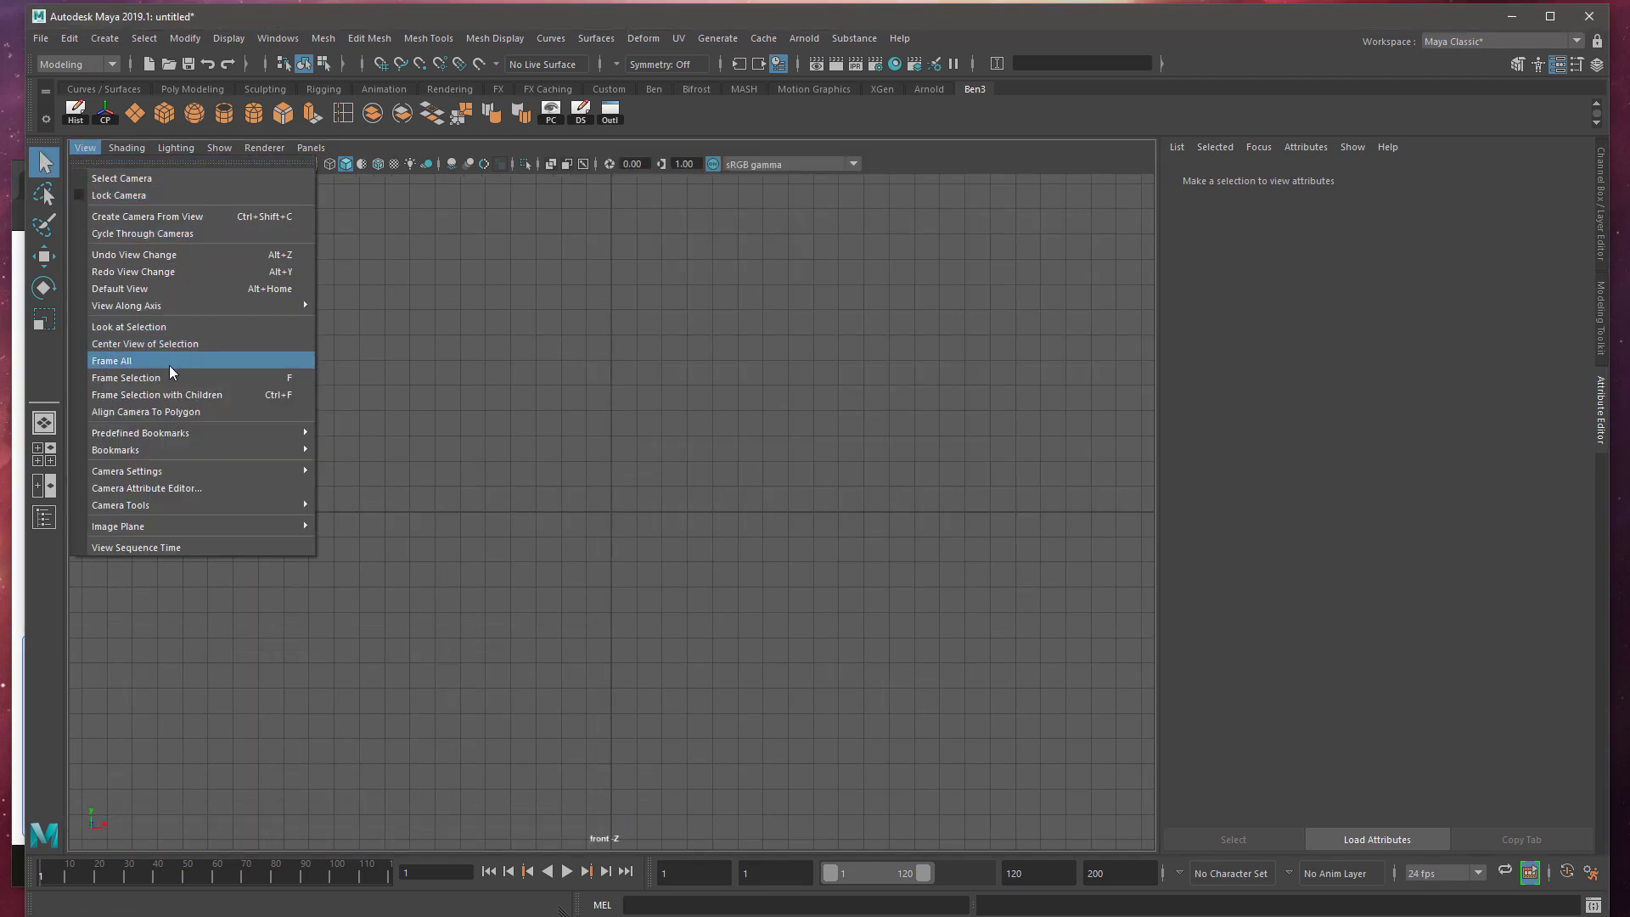
pyautogui.moveTo(118, 526)
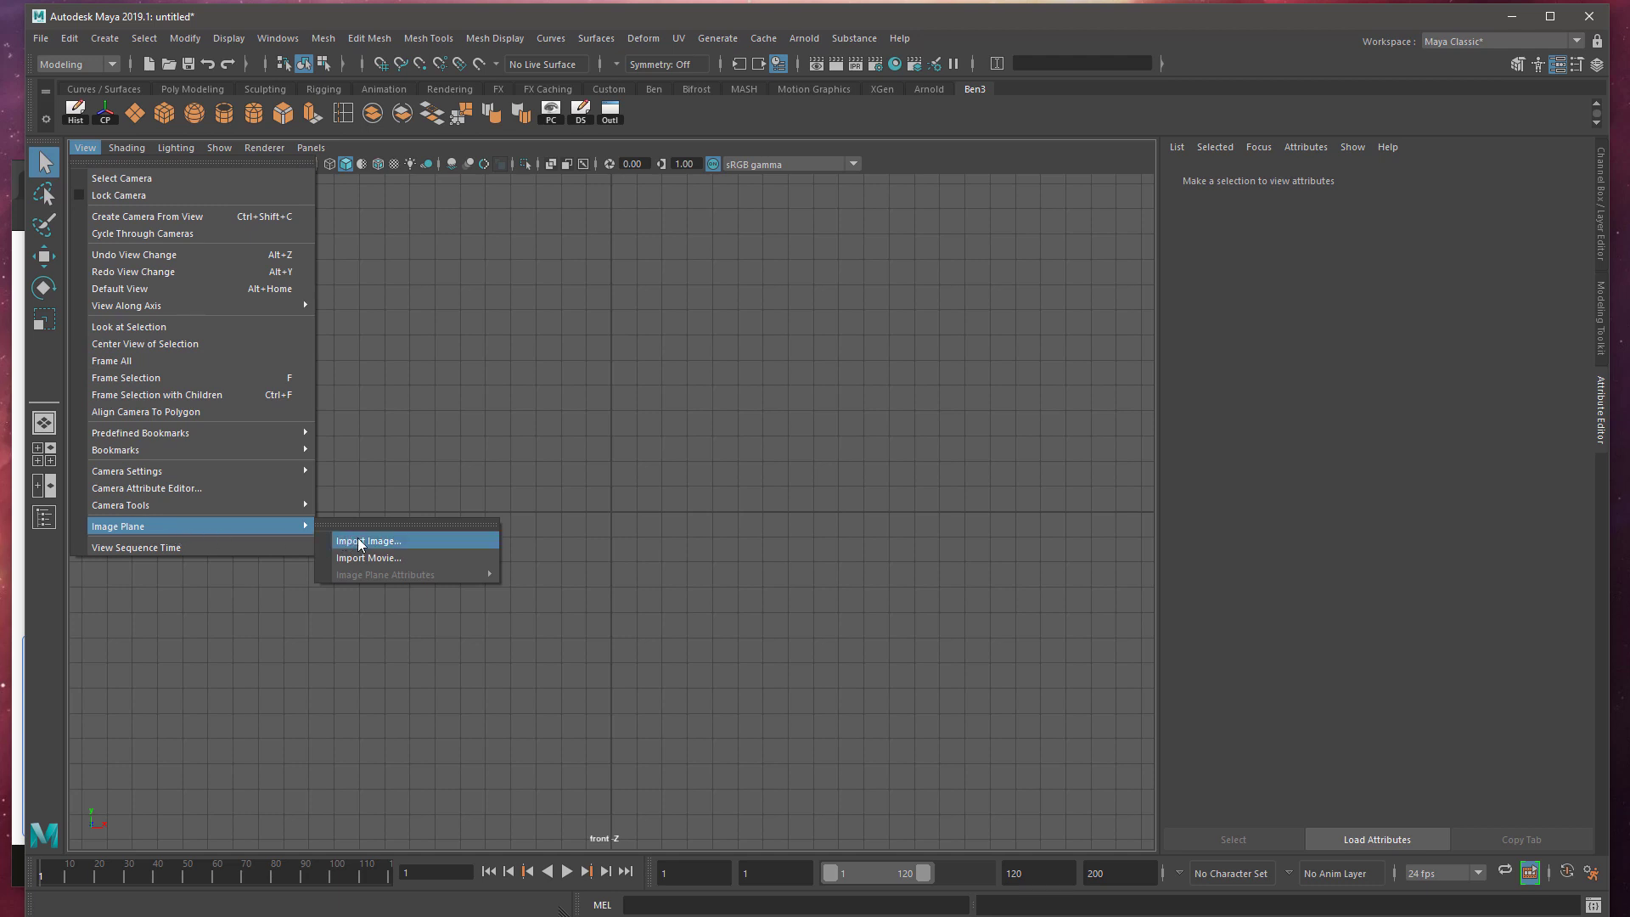
pyautogui.click(367, 541)
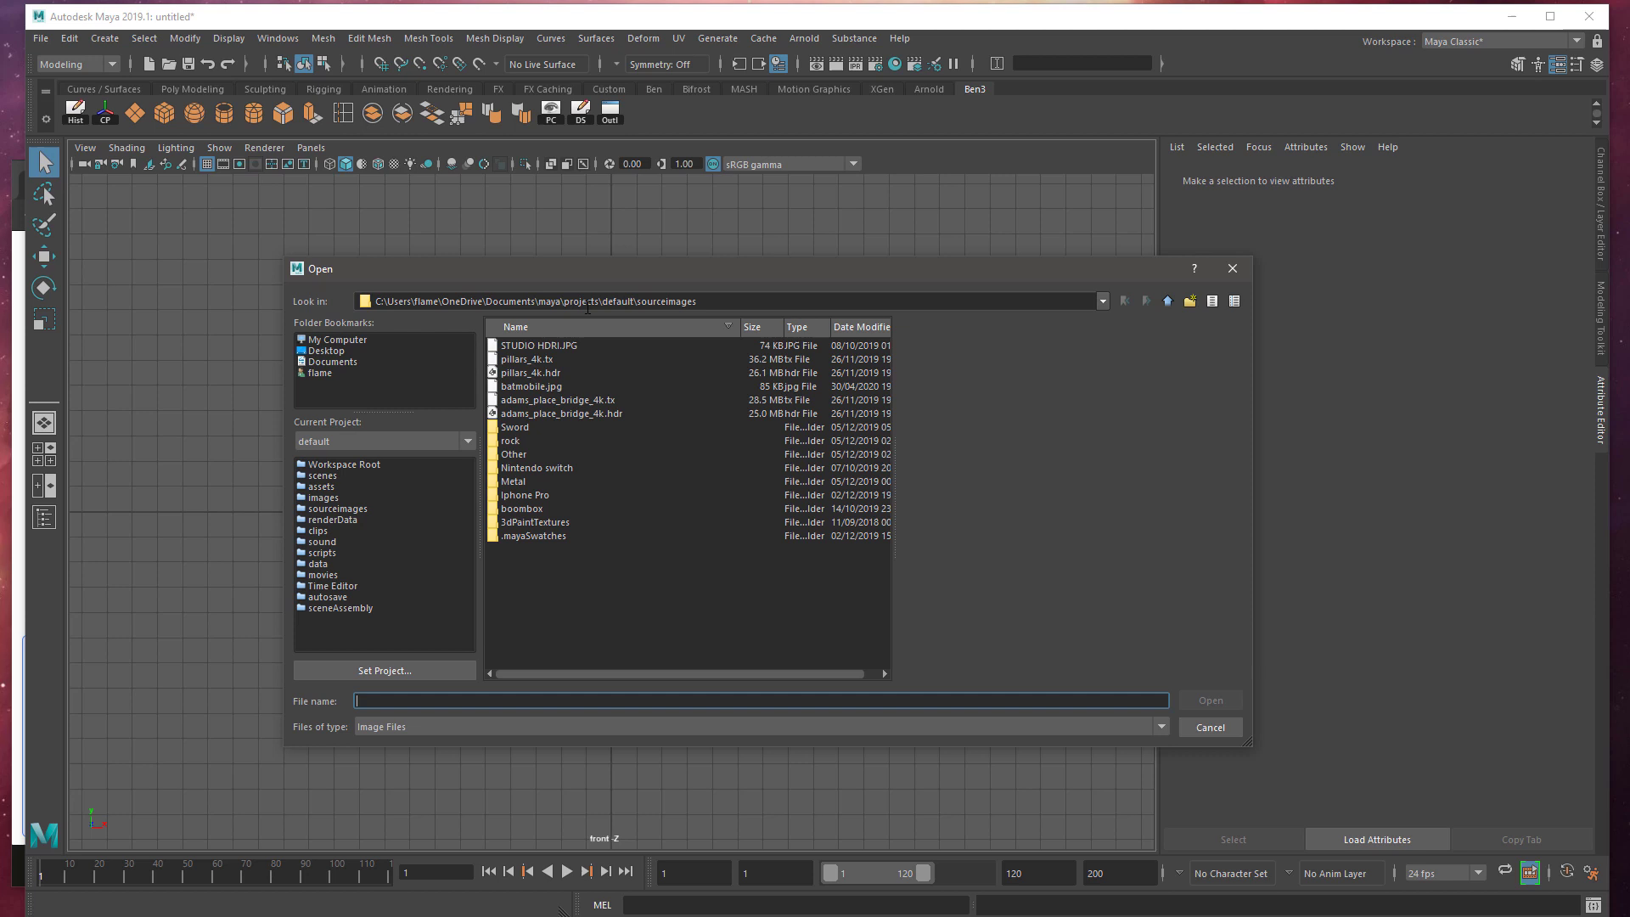
pyautogui.moveTo(531, 425)
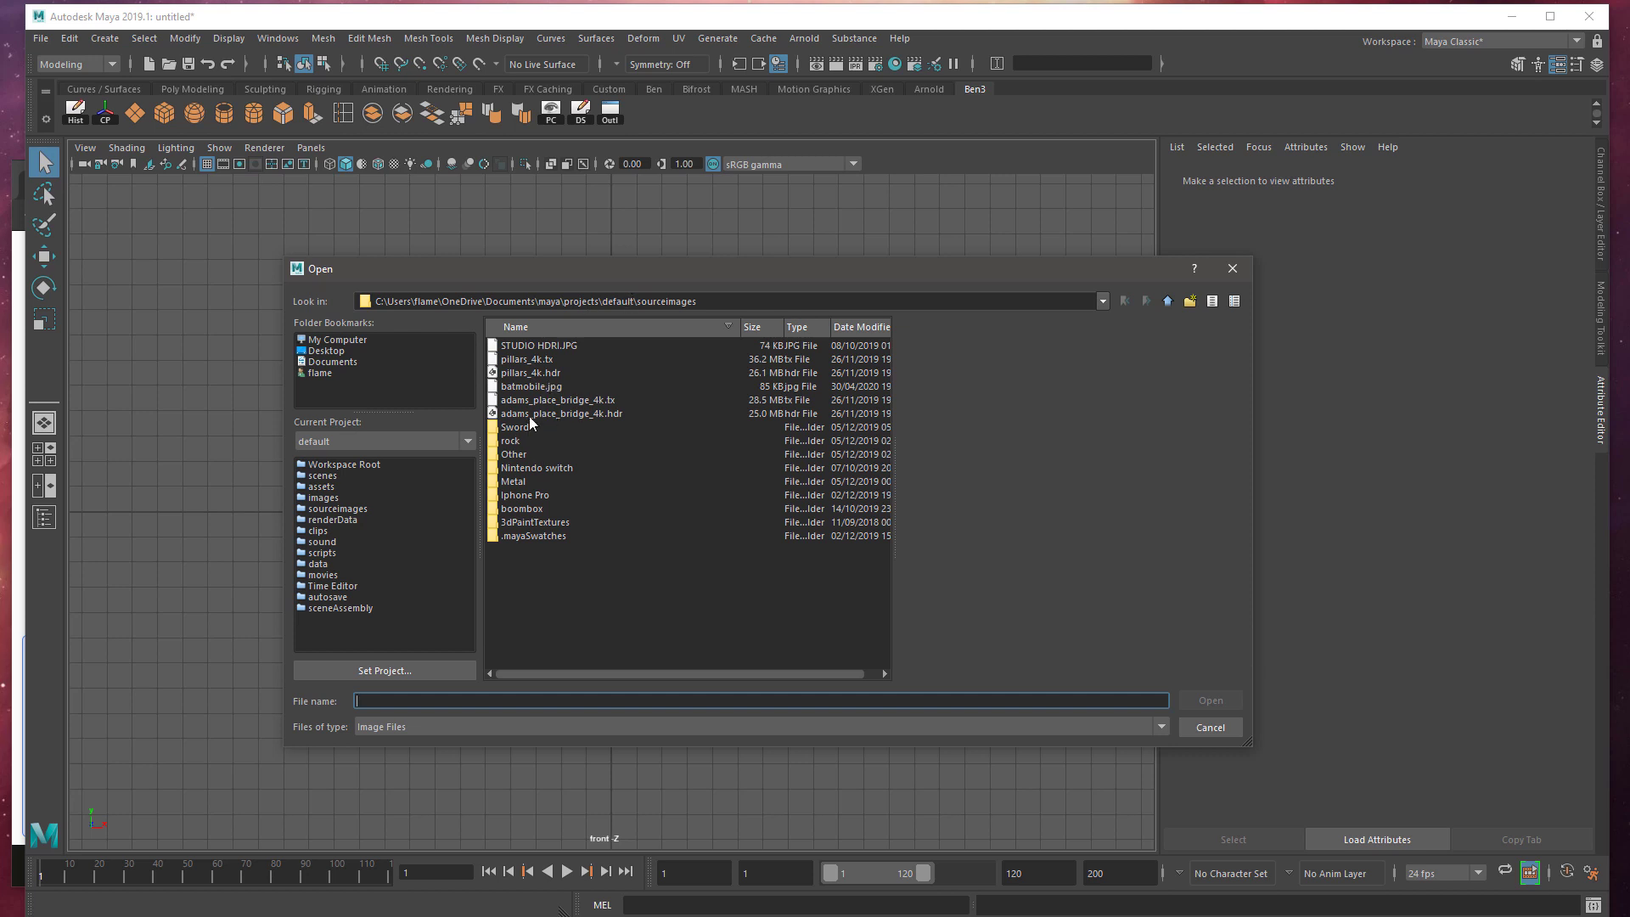
# Open batmobile.jpg from sourceimages as an image plane
pyautogui.click(531, 386)
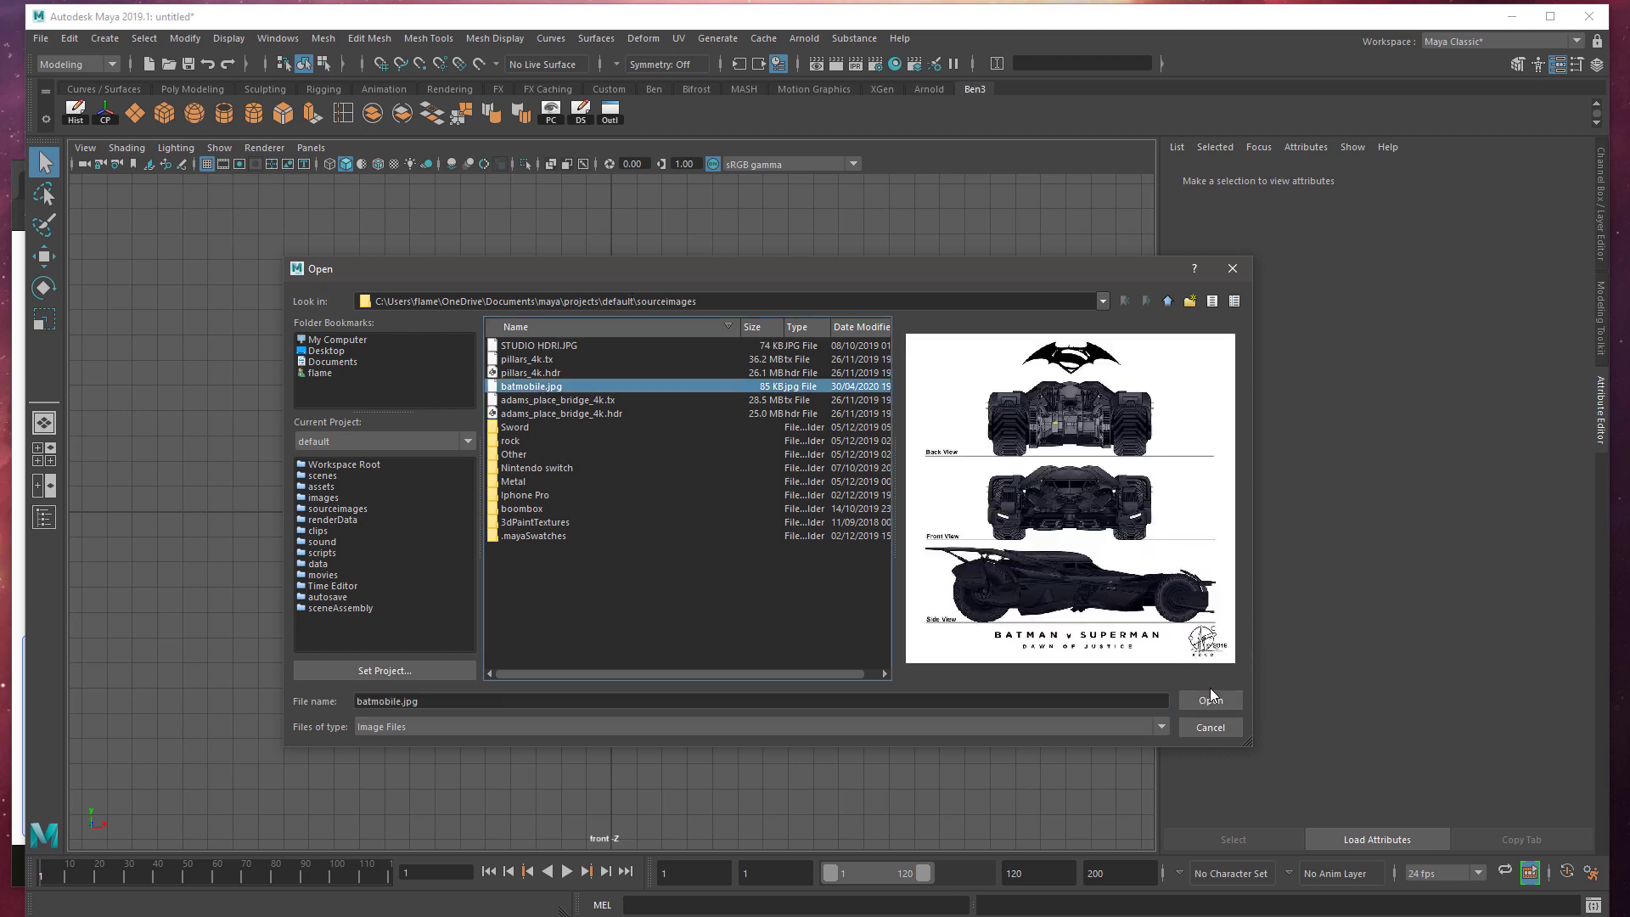
pyautogui.click(1211, 699)
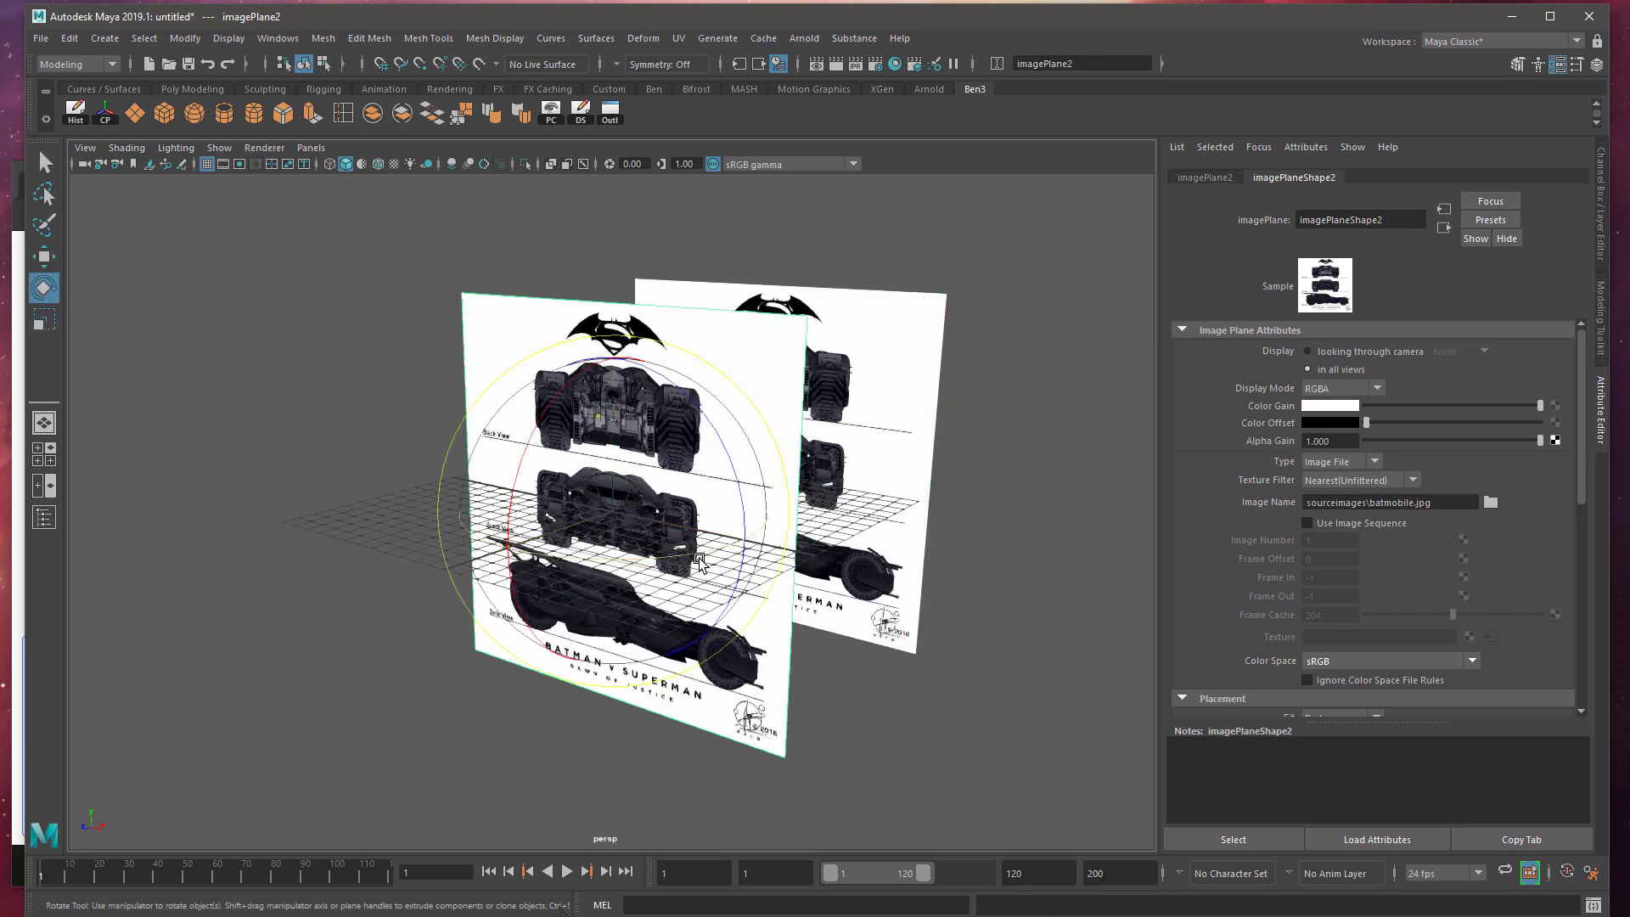
# Rotate the duplicate plane 90° about Y, perpendicular to the original
pyautogui.moveTo(696, 561); pyautogui.dragTo(650, 577)
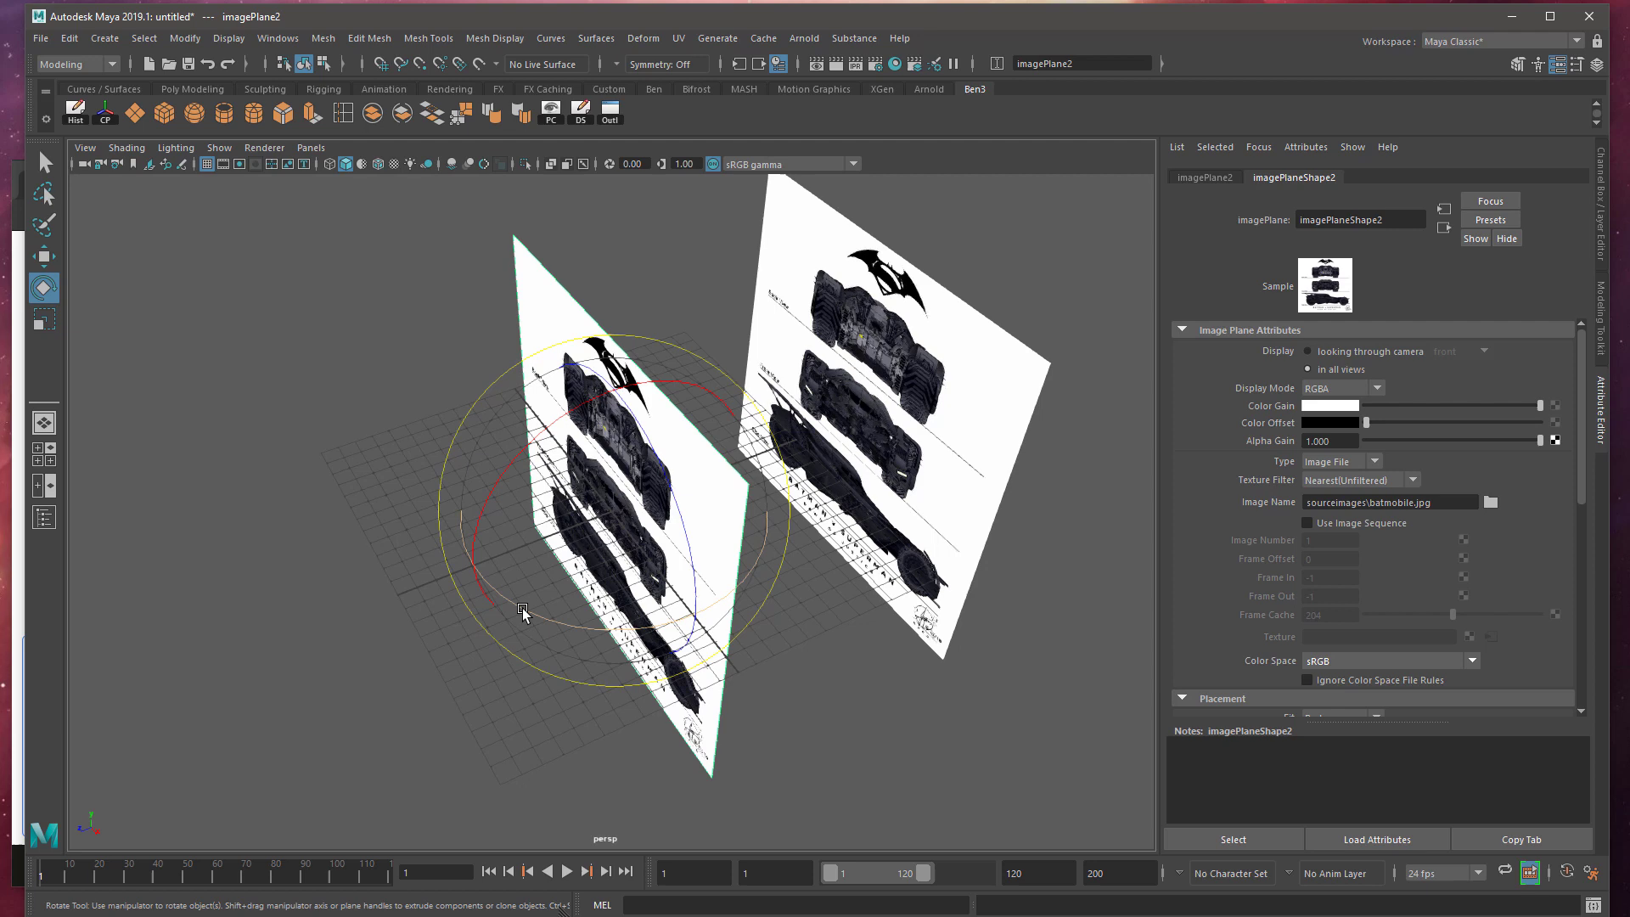
pyautogui.moveTo(523, 612); pyautogui.dragTo(592, 636)
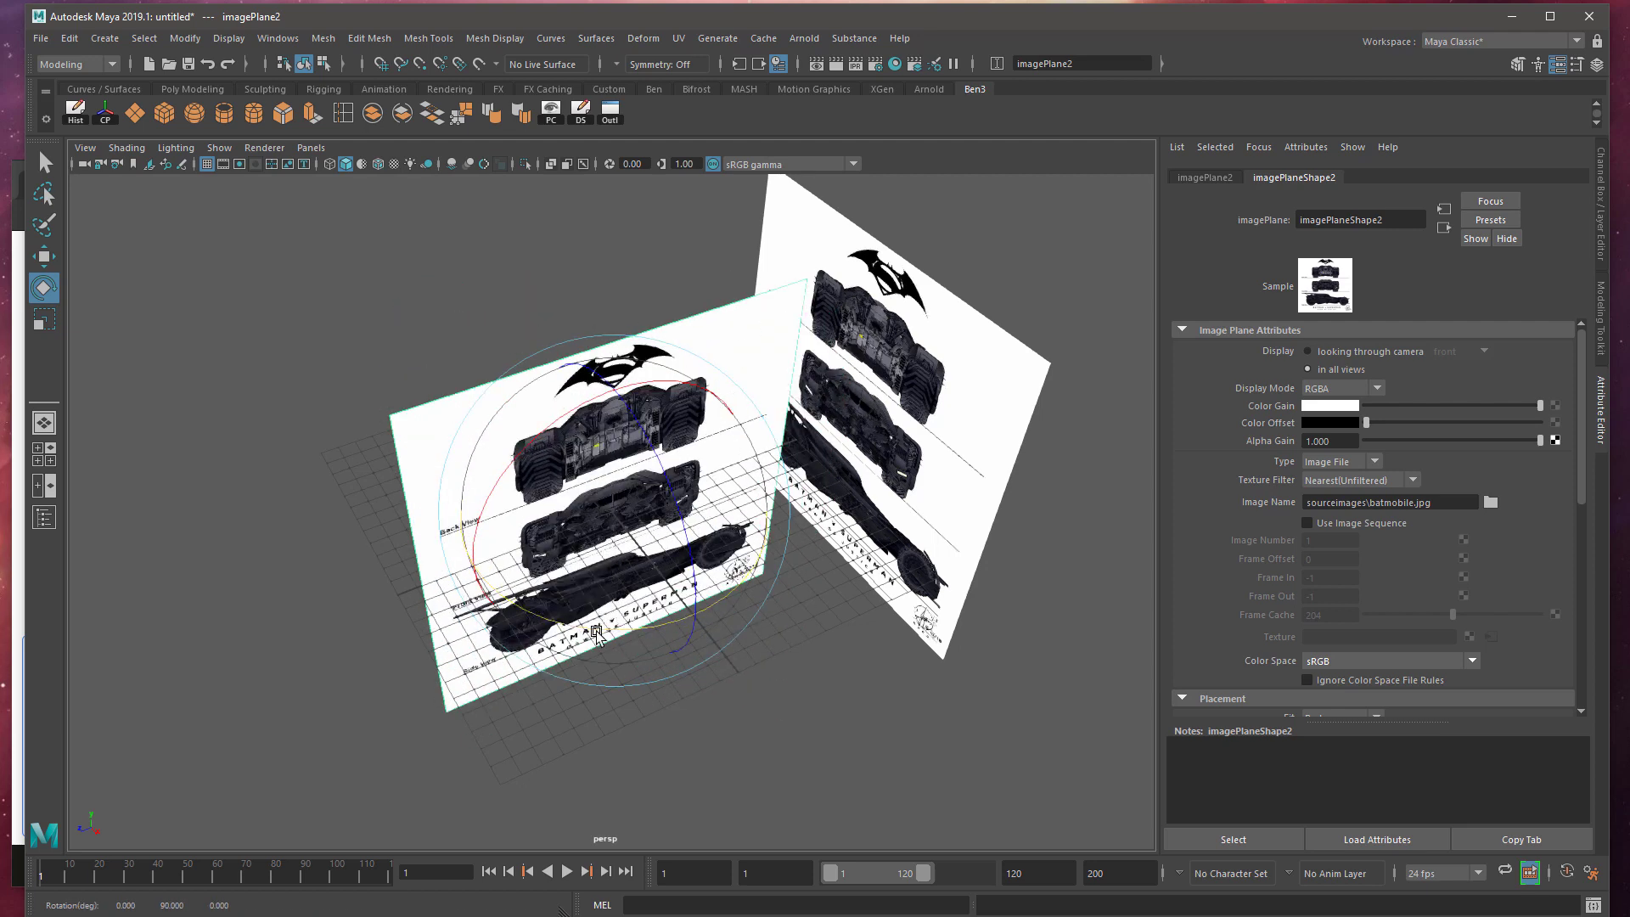
pyautogui.moveTo(598, 634); pyautogui.dragTo(597, 571)
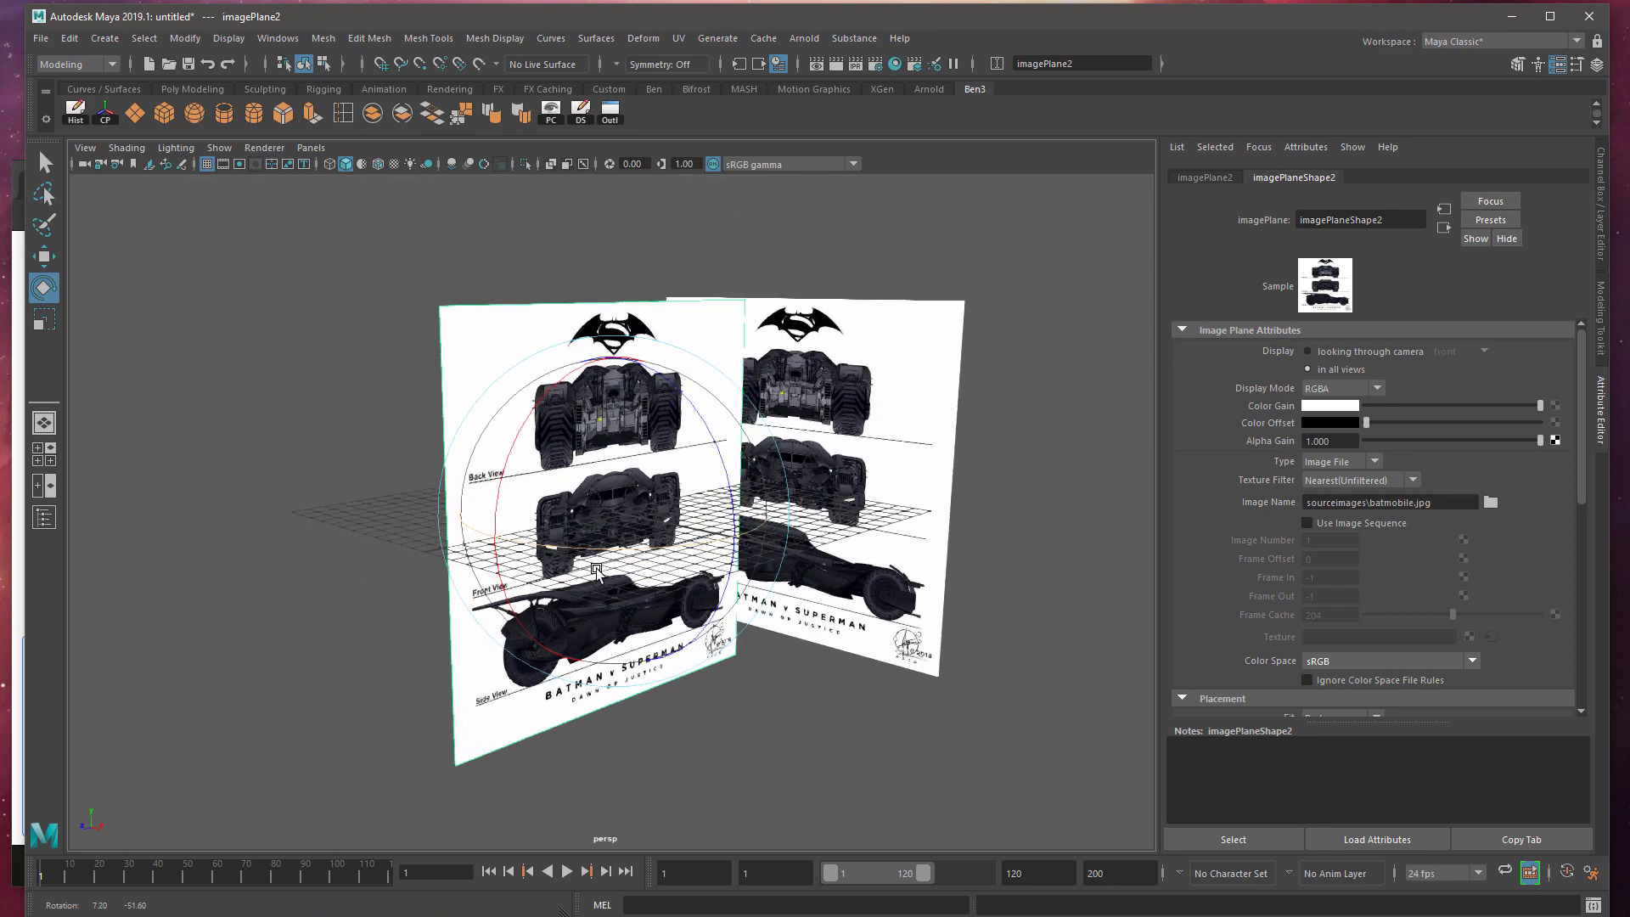